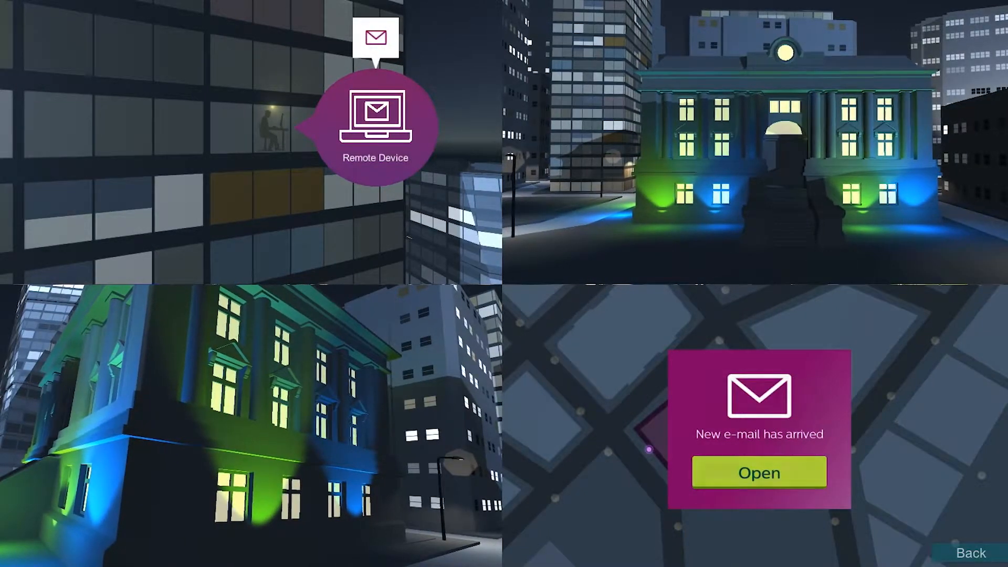
Read the new email requesting the building lights become red and gold.
{"action": "left_click", "coordinate": [758, 473]}
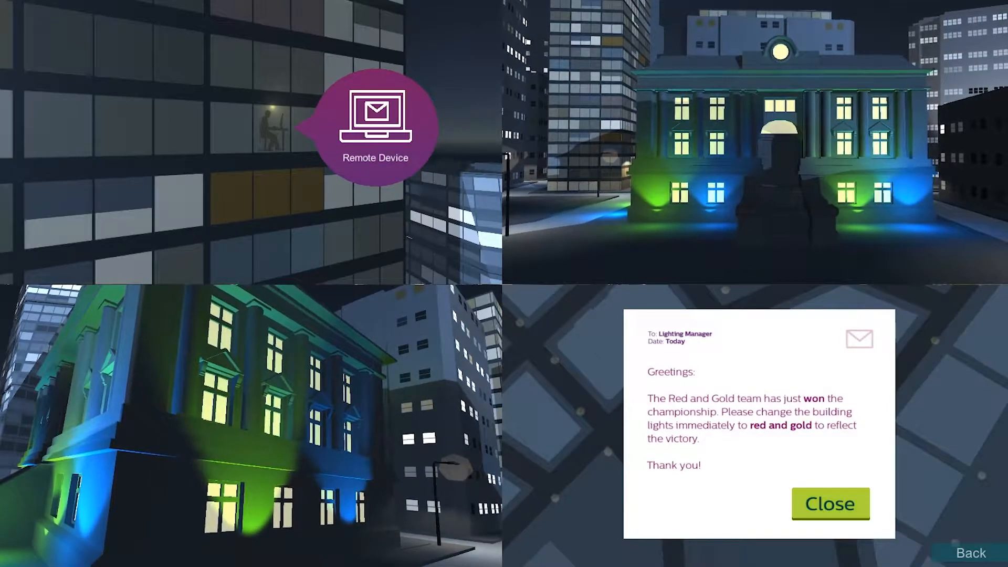
{"action": "left_click", "coordinate": [830, 503]}
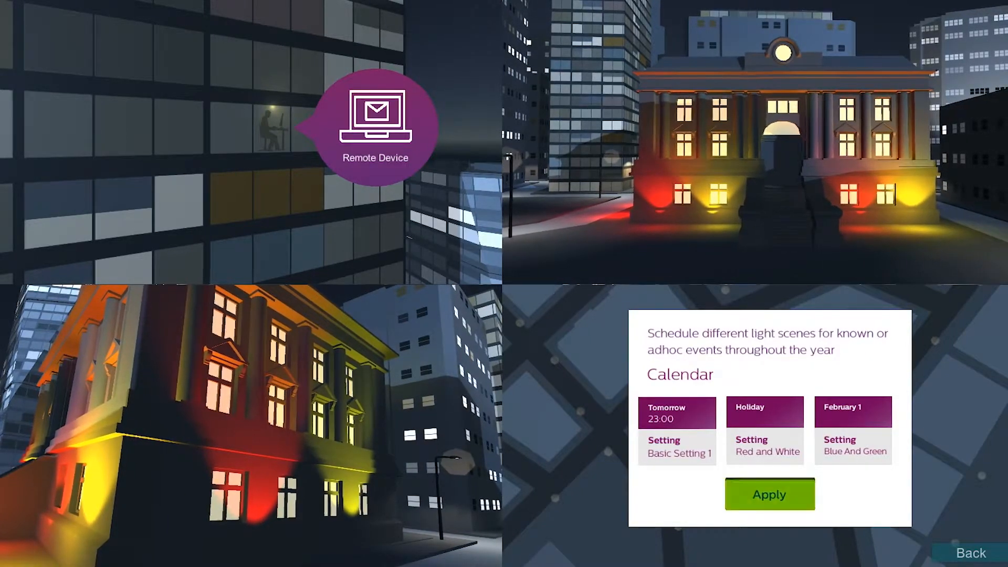
Apply the February 1 Blue And Green calendar scene to the building facade.
{"action": "left_click", "coordinate": [769, 495]}
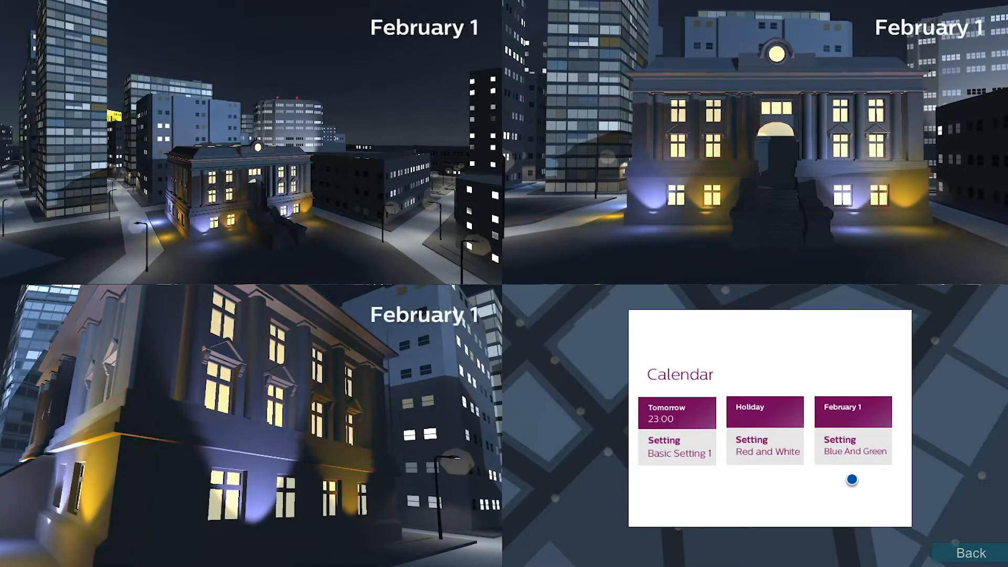
{"action": "left_click", "coordinate": [852, 427]}
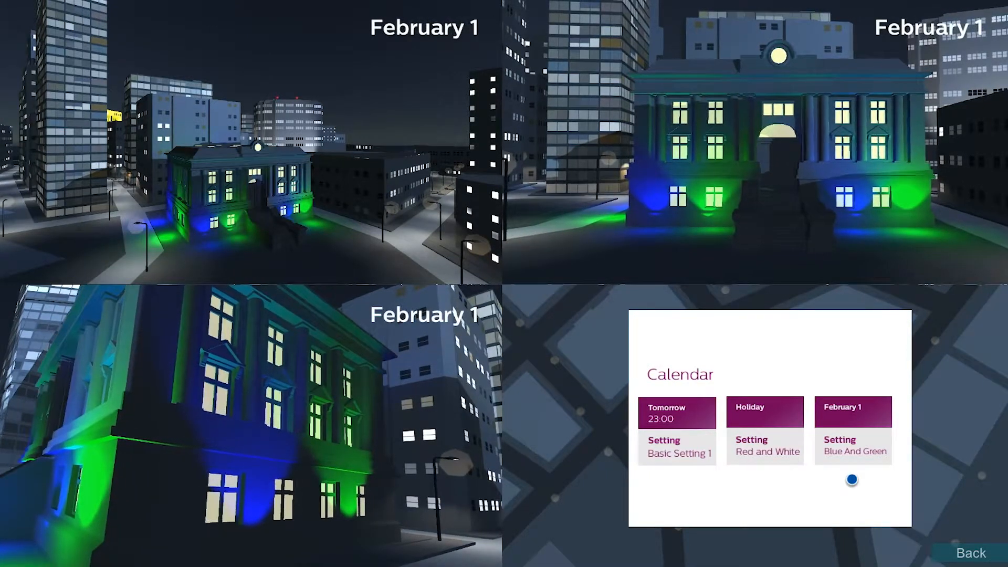